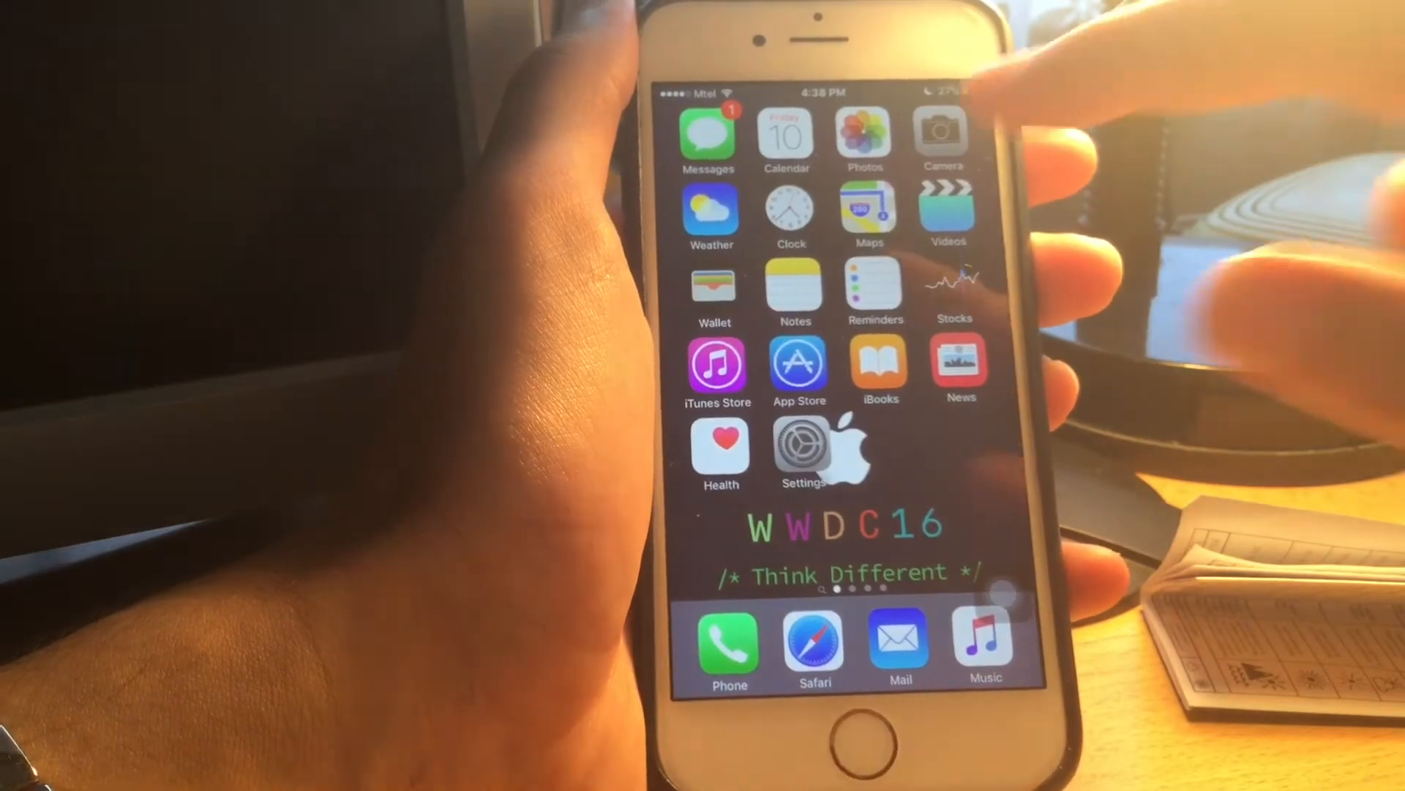
# Launch the Photos app from the home screen into the Moments view grouped by location.
pyautogui.click(864, 139)
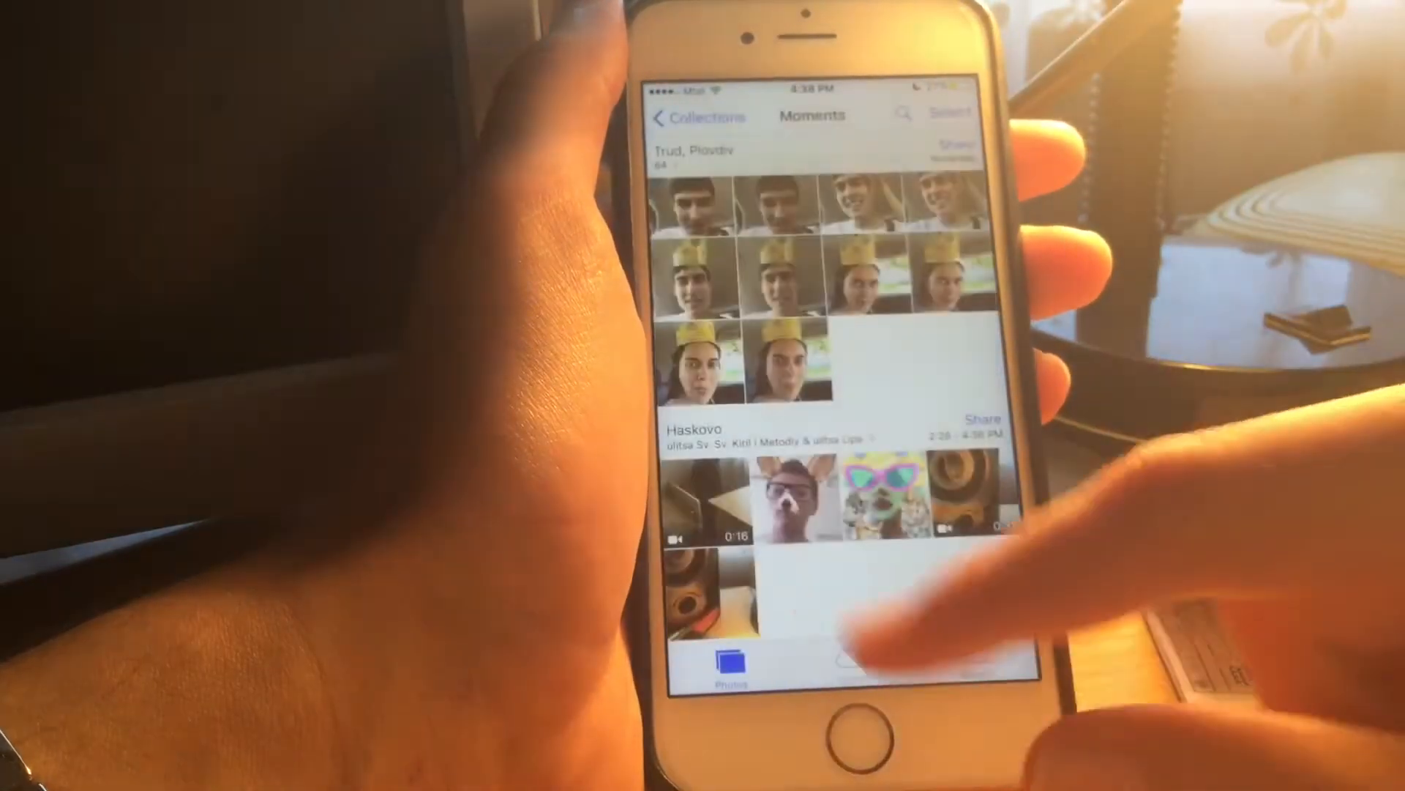